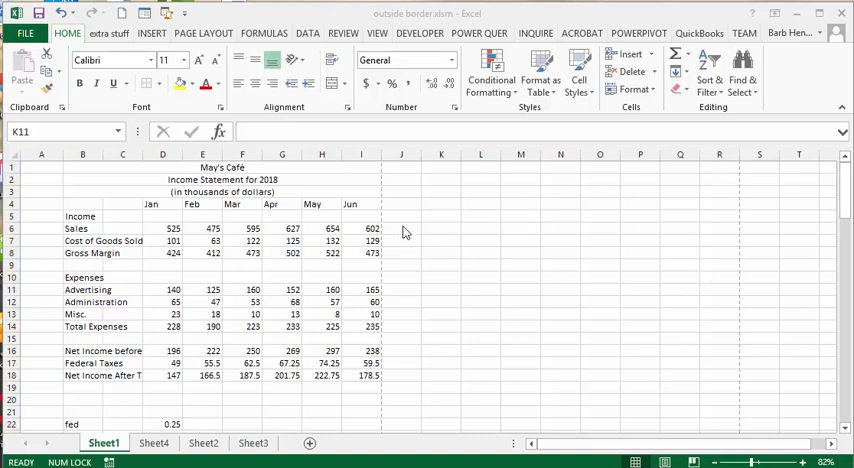
mouse_move(420, 223)
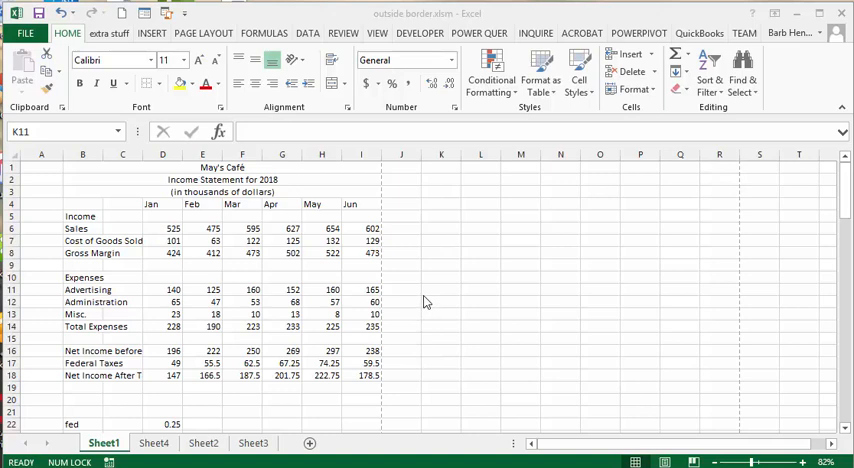
mouse_move(428, 285)
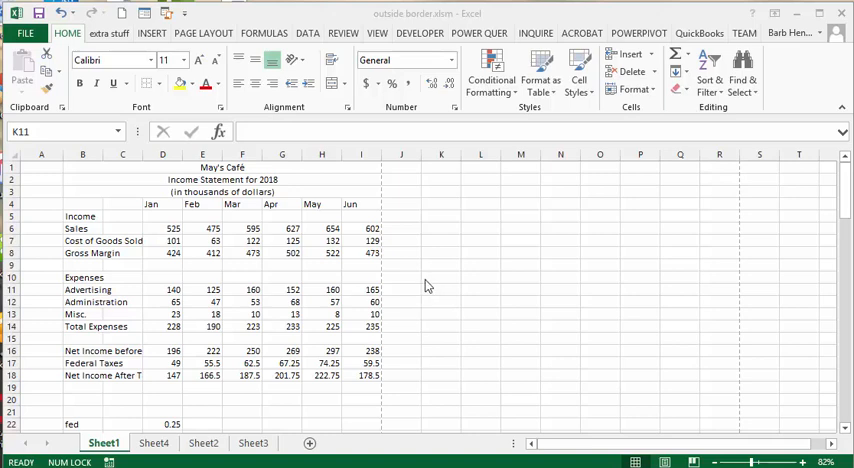
mouse_move(397, 296)
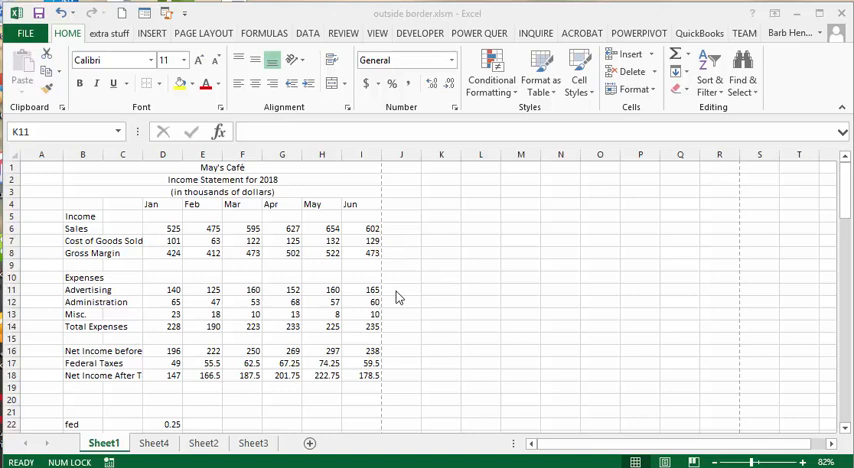
mouse_move(42, 181)
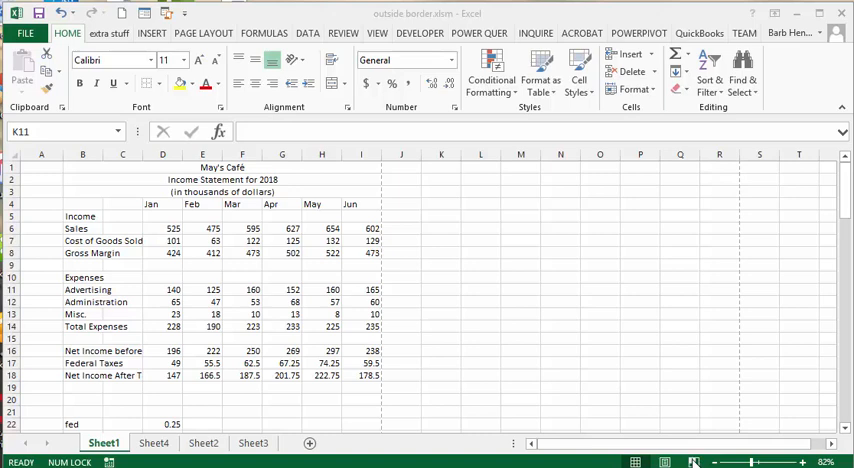
Switch Sheet1 to Page Break Preview and scroll to see where Page 2 begins
click(440, 289)
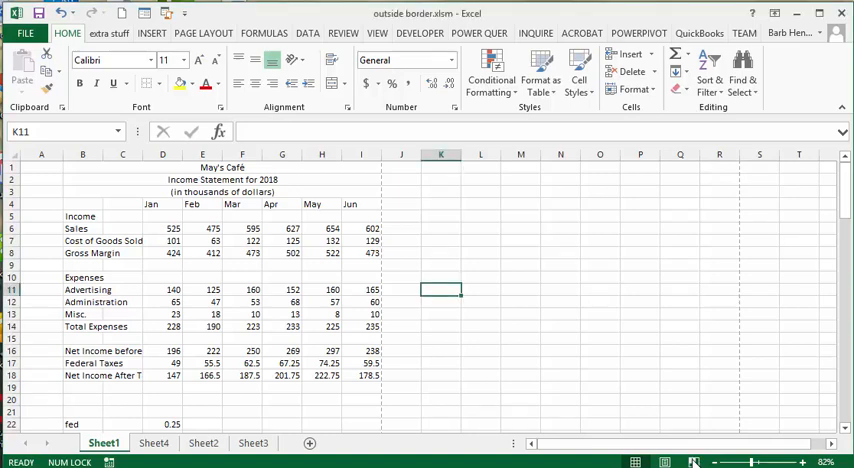
click(779, 462)
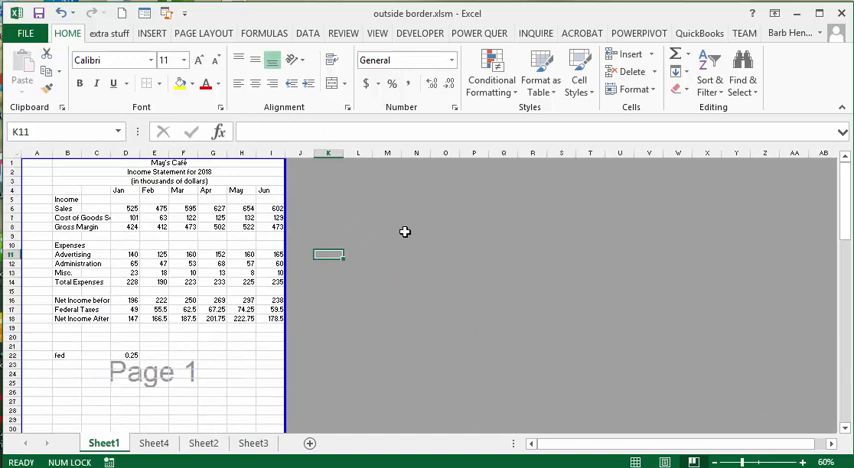
scroll(down, 3)
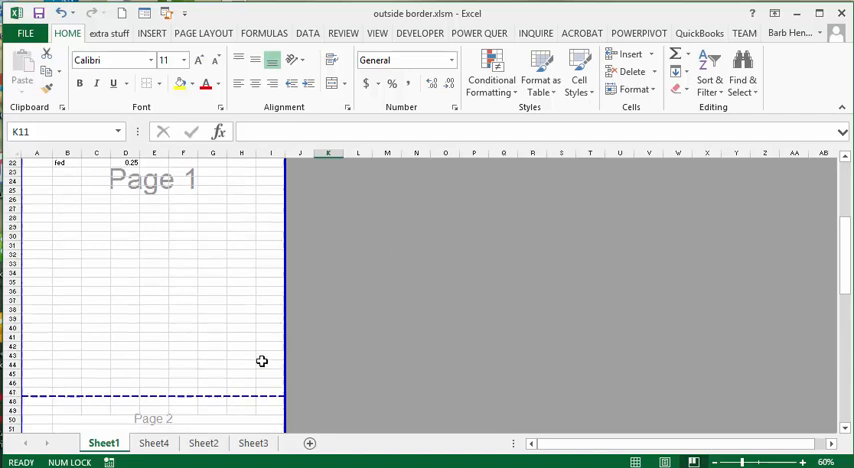
scroll(up, 3)
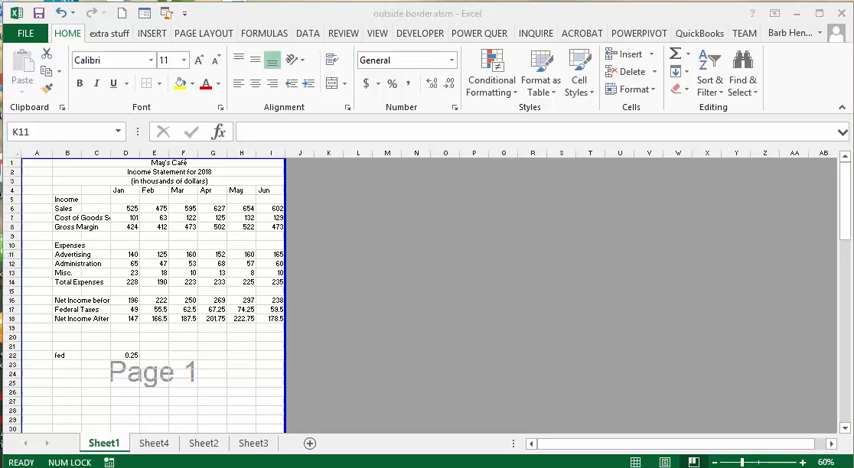
Open the VBA editor with Alt+F11 to write the Page_borders macro
key(alt+F11)
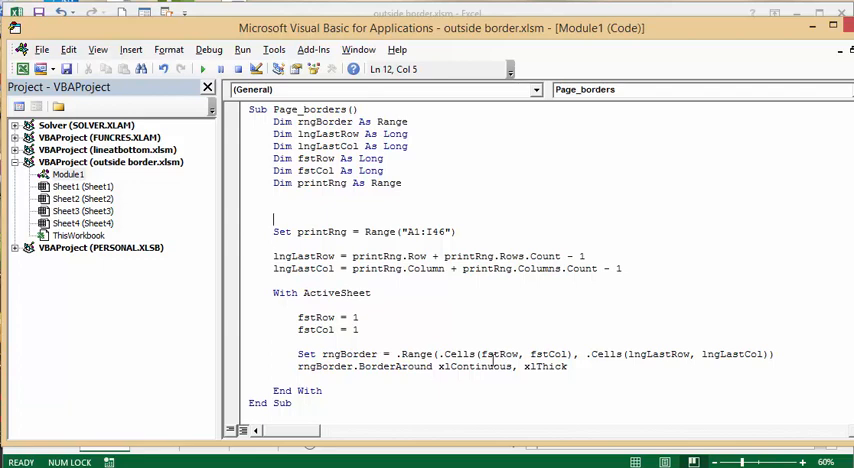
mouse_move(480, 358)
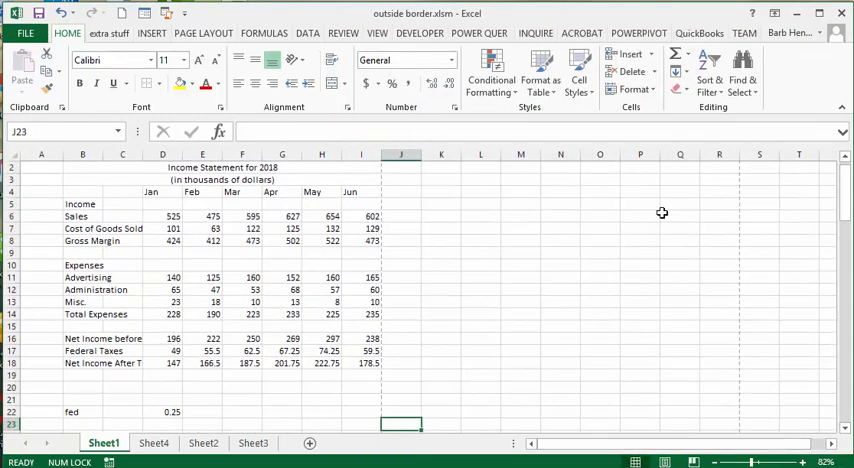
Return to Excel with Alt+F11 to run Page_borders on the sheet
key(alt+F11)
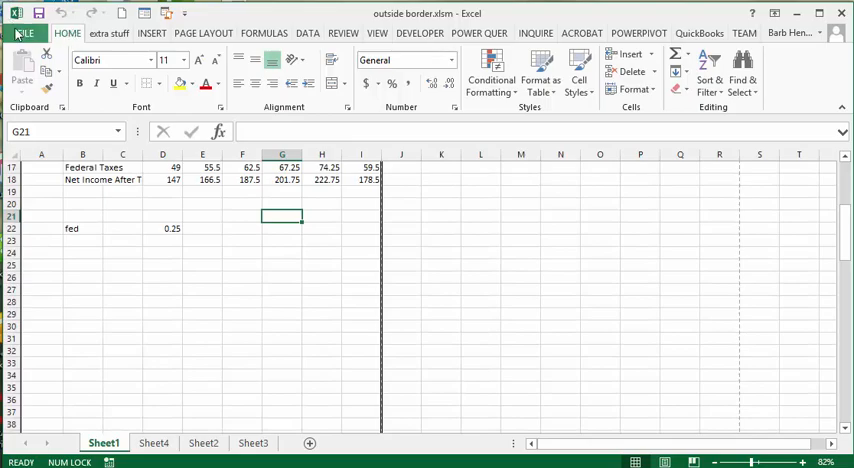
Open the File menu's Print preview to check the thick outside border, then exit
click(22, 32)
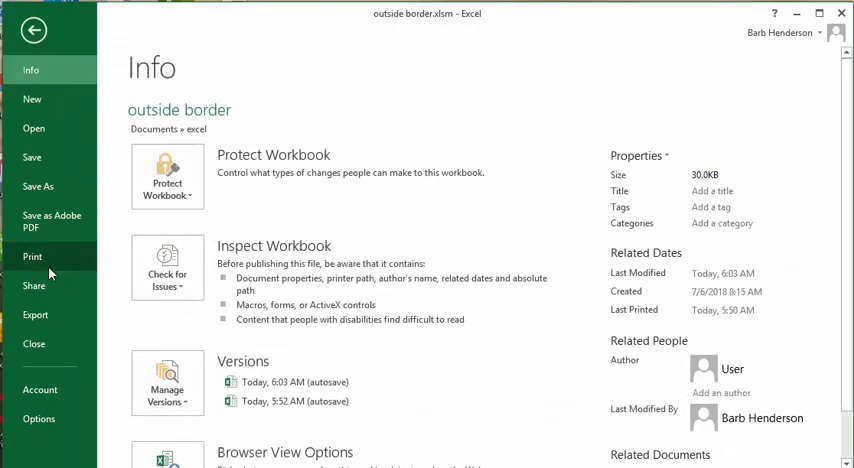
click(32, 256)
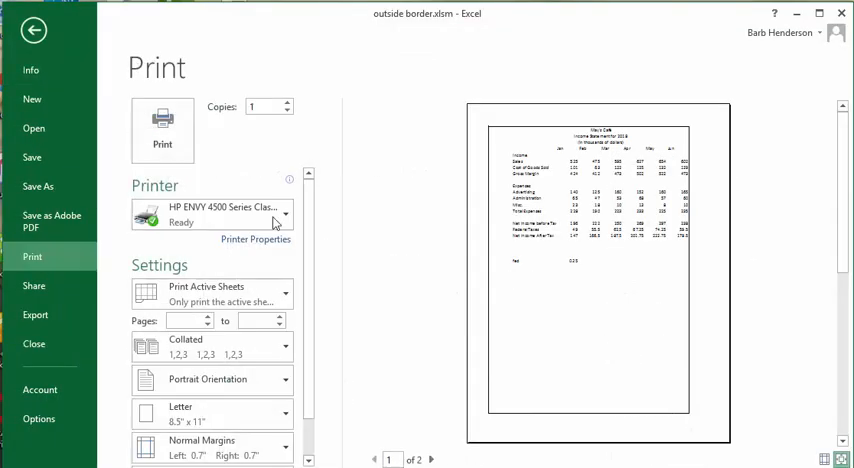
mouse_move(646, 399)
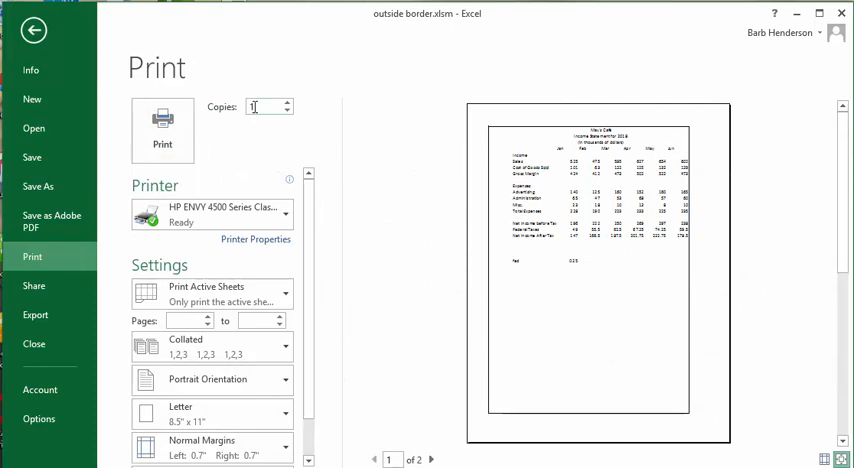
click(33, 30)
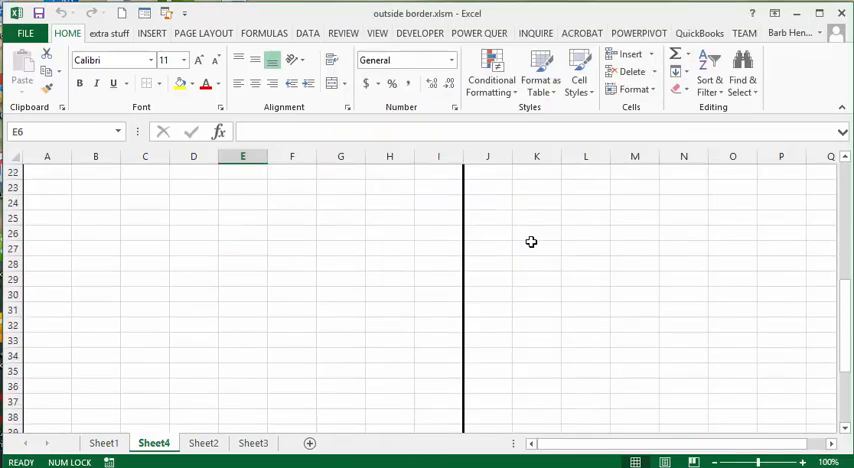
Scroll up on Sheet4 to inspect the thick border along column I
scroll(up, 3)
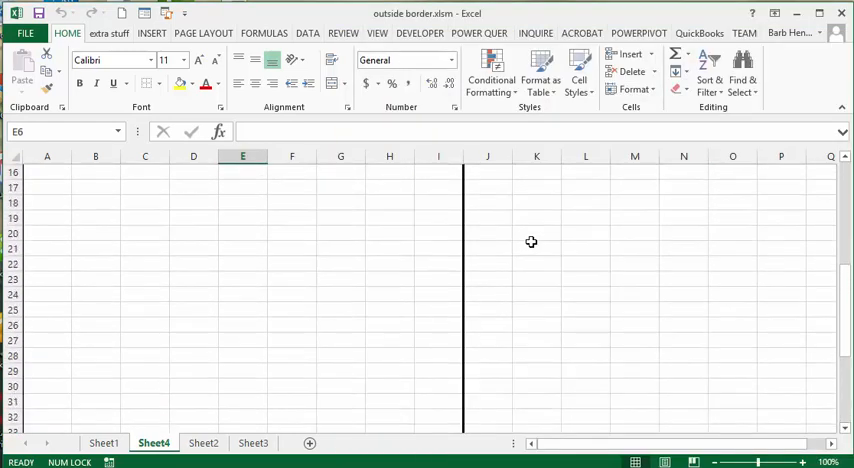